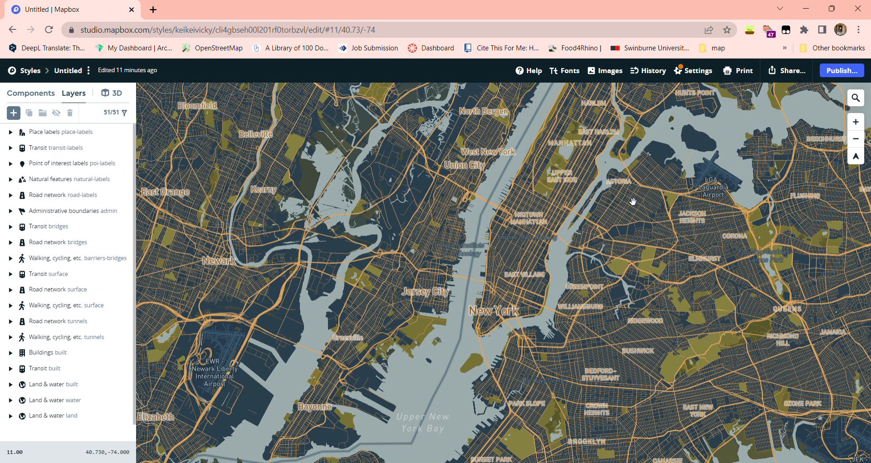
pyautogui.moveTo(449, 5)
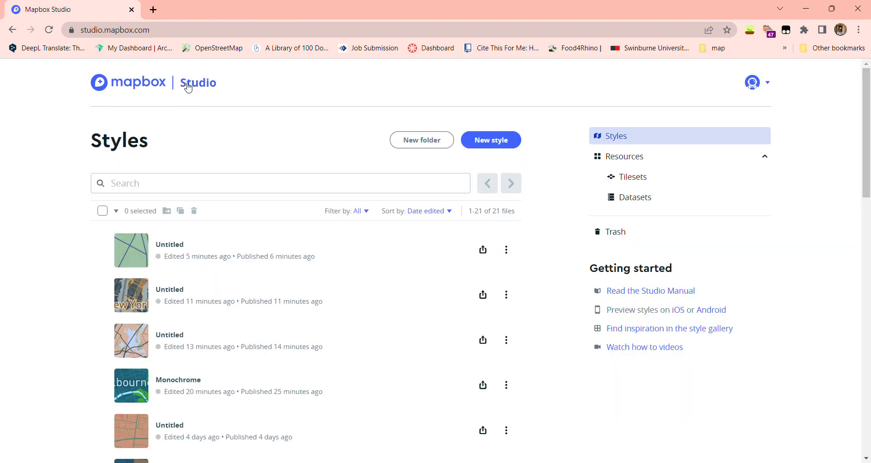
pyautogui.moveTo(16, 175)
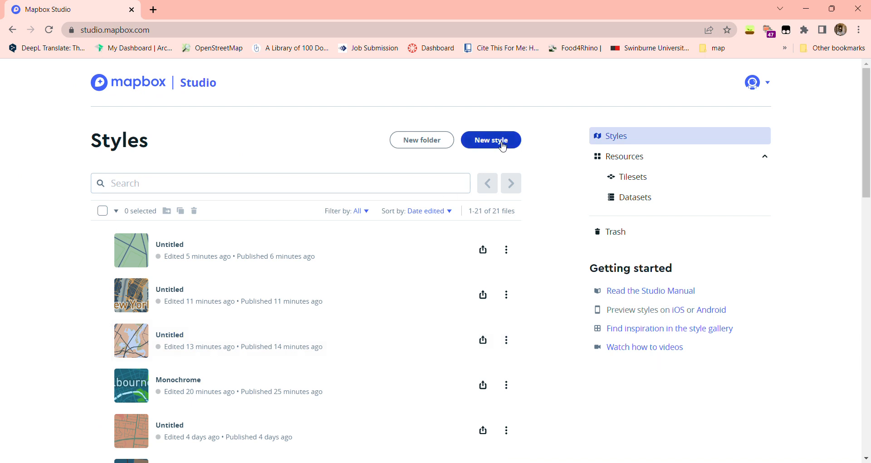
# Start a new style to bring up the template chooser with Streets selected.
pyautogui.click(490, 140)
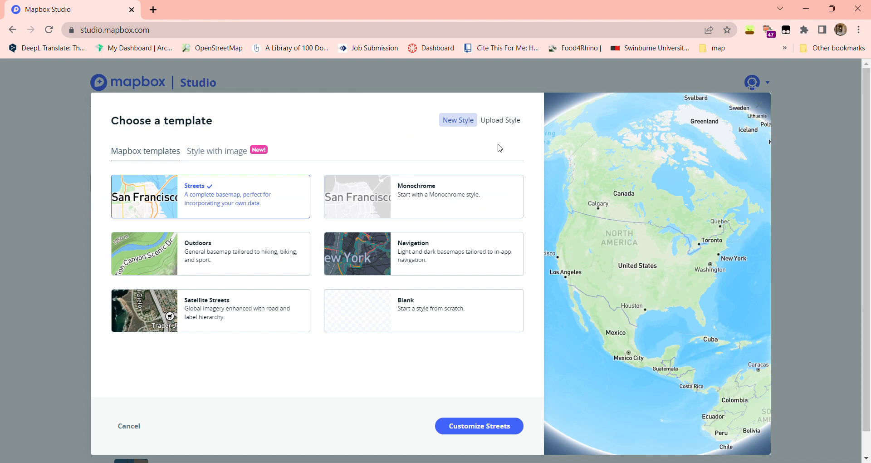
pyautogui.moveTo(482, 168)
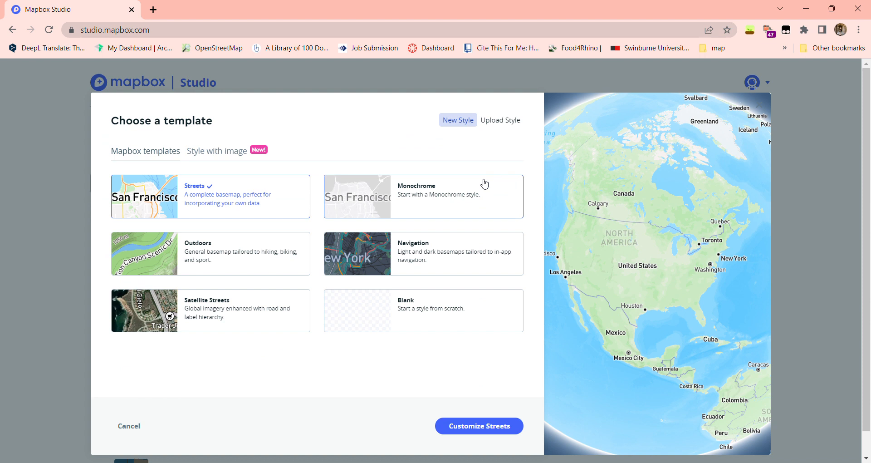
# Switch to Style with image and set colour points on the rocket-launch photo for a grey-and-charcoal preview.
pyautogui.click(216, 150)
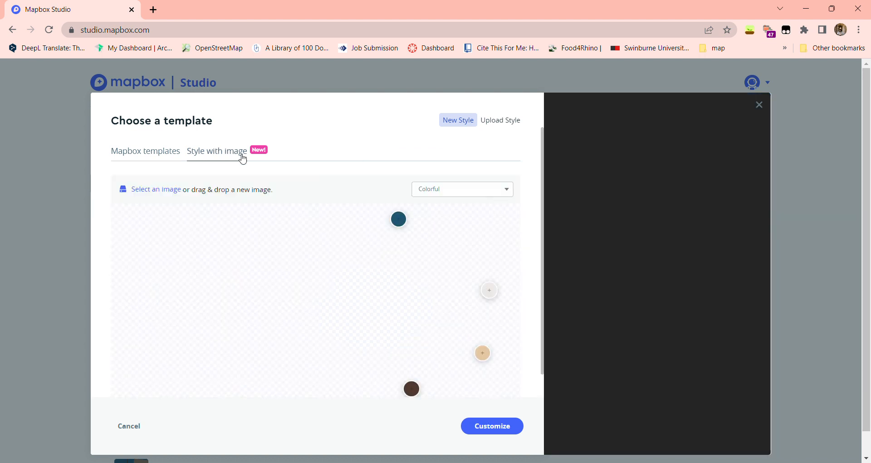
pyautogui.click(155, 188)
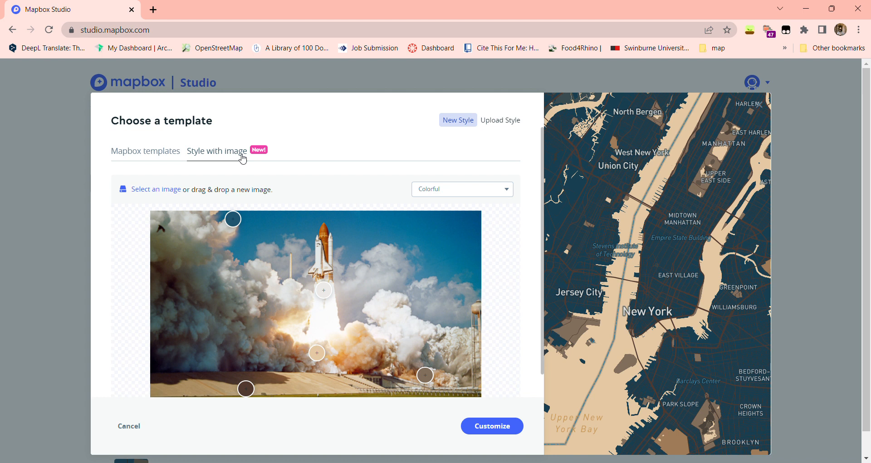
pyautogui.moveTo(246, 230)
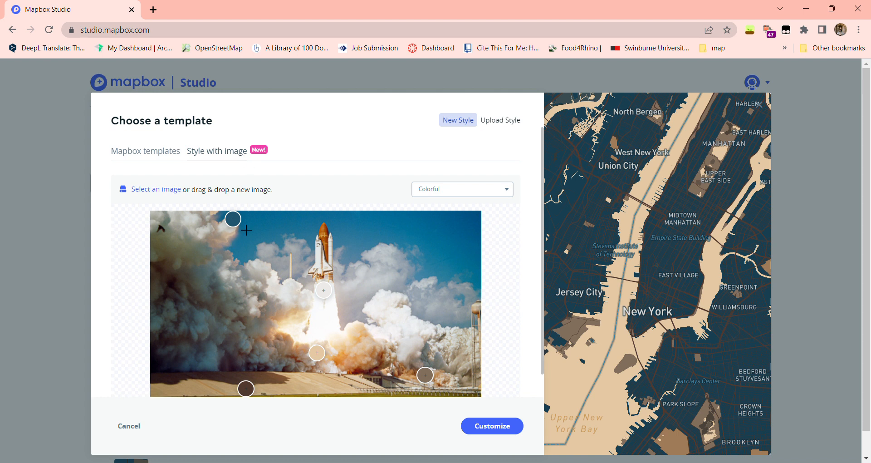
pyautogui.moveTo(232, 218)
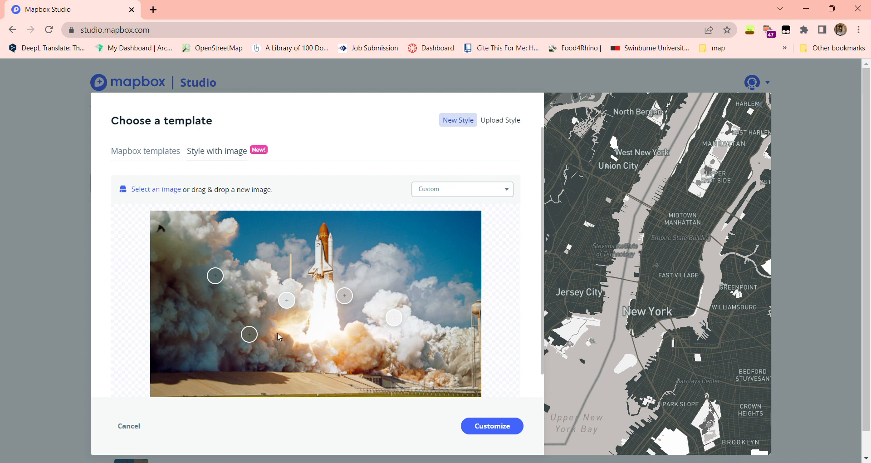
pyautogui.moveTo(332, 306)
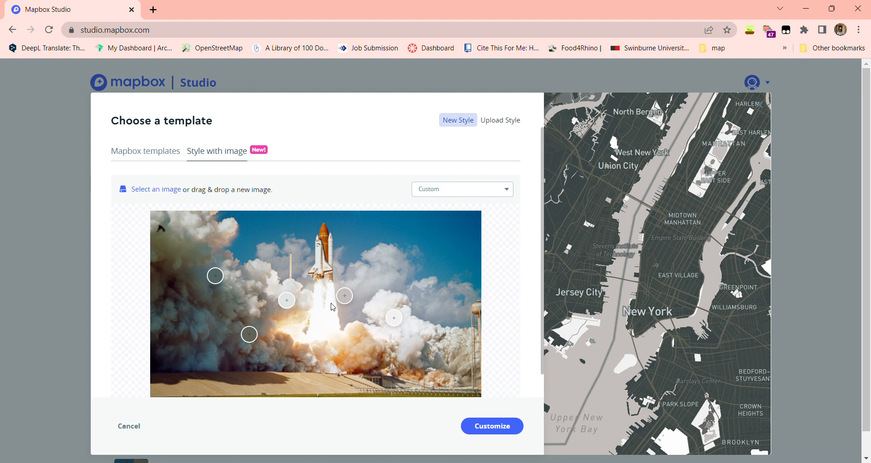
pyautogui.moveTo(672, 253)
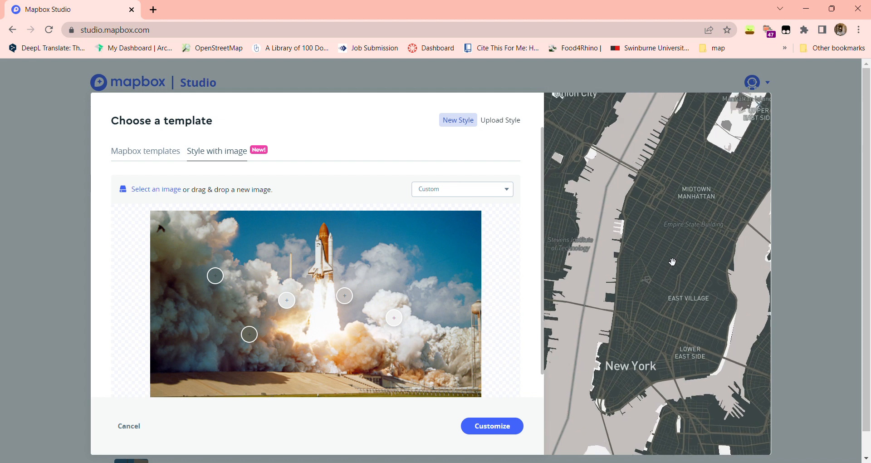
# Scroll down the new-style panel toward the image upload option.
pyautogui.scroll(-3)
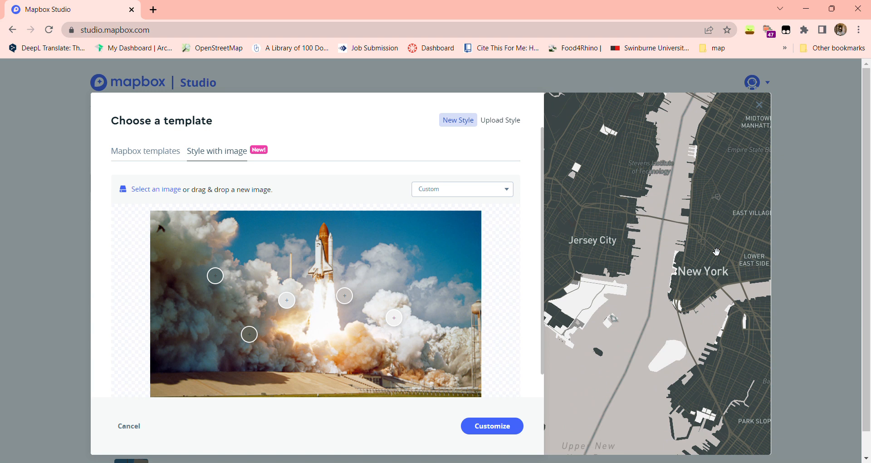
pyautogui.moveTo(170, 191)
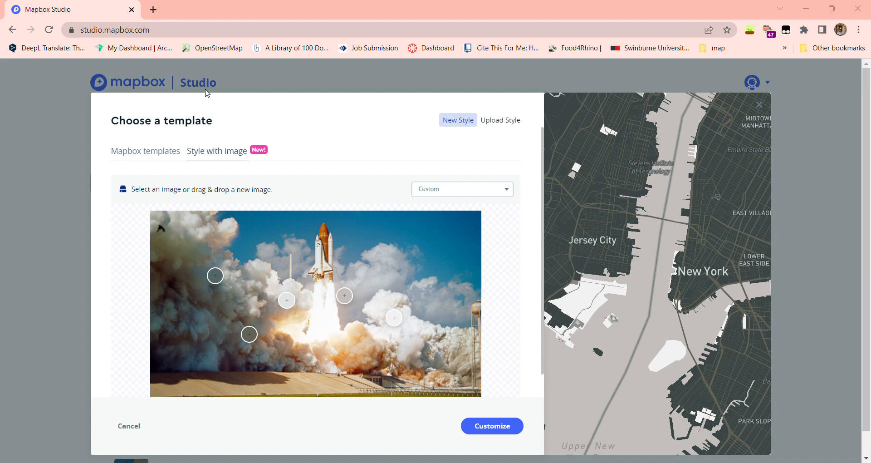
pyautogui.moveTo(51, 208)
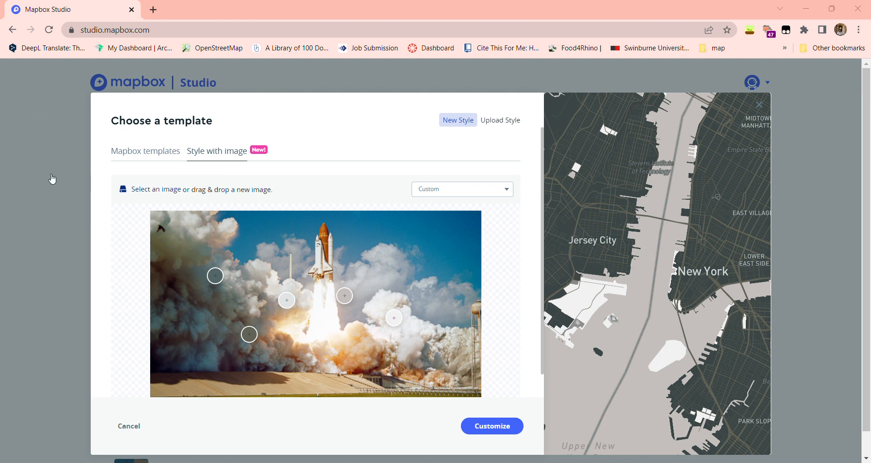
pyautogui.moveTo(170, 111)
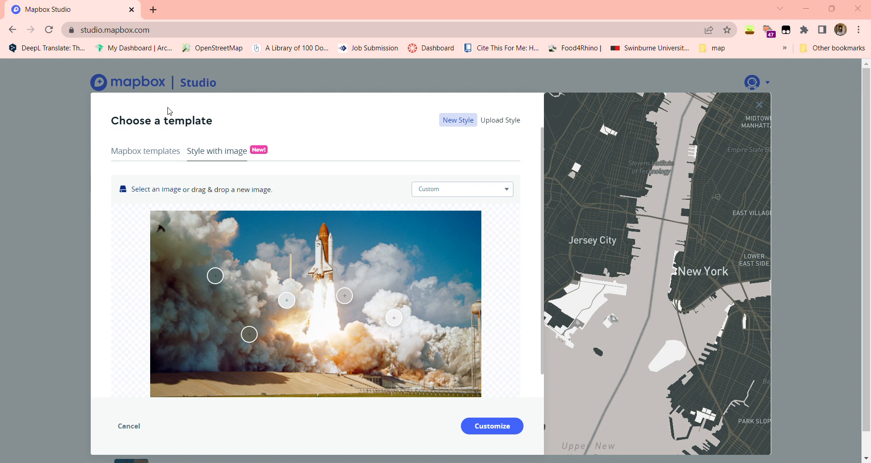
pyautogui.moveTo(374, 58)
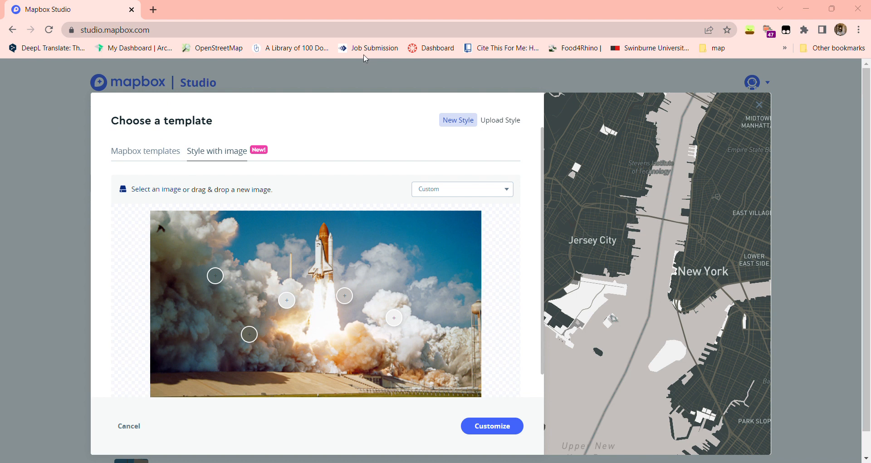
pyautogui.moveTo(345, 152)
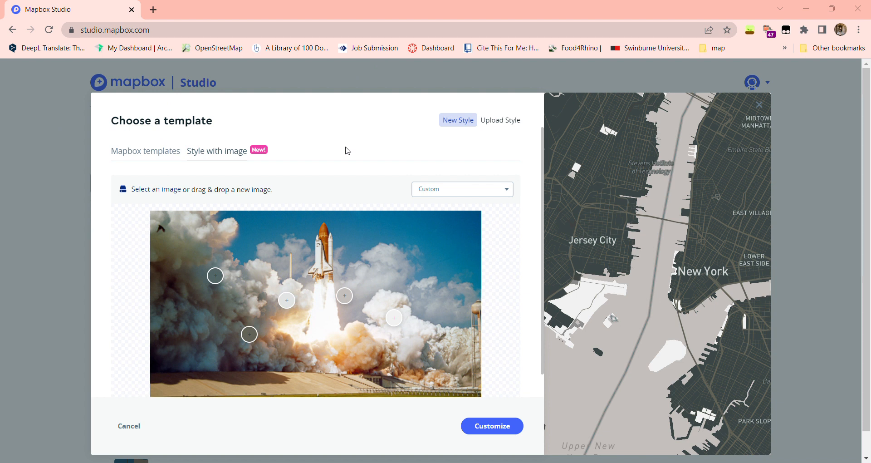
pyautogui.moveTo(133, 165)
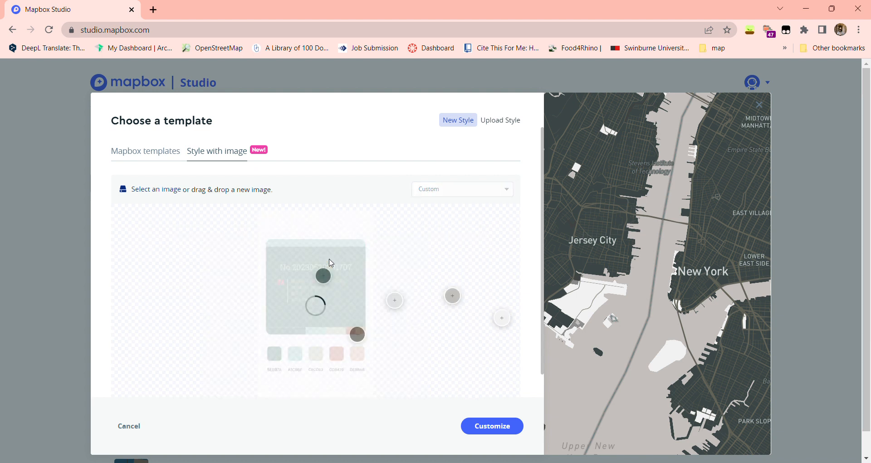
# Load the palette illustration, generating green land and coral water in the preview.
pyautogui.click(462, 188)
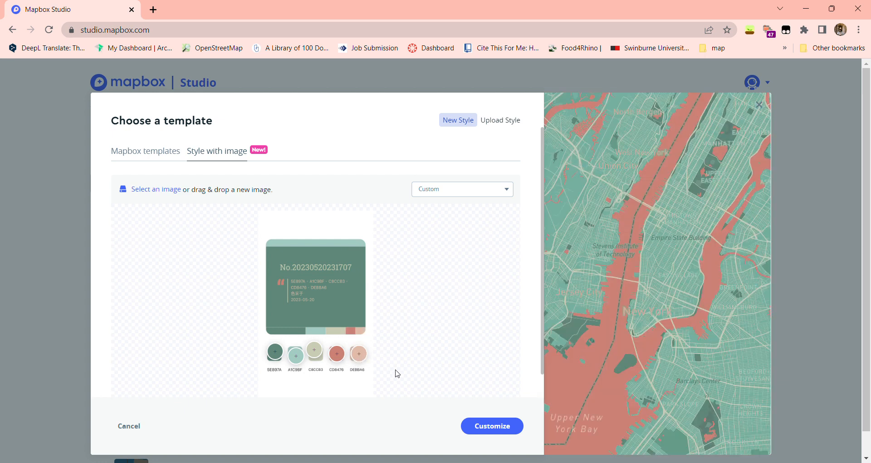
pyautogui.moveTo(403, 373)
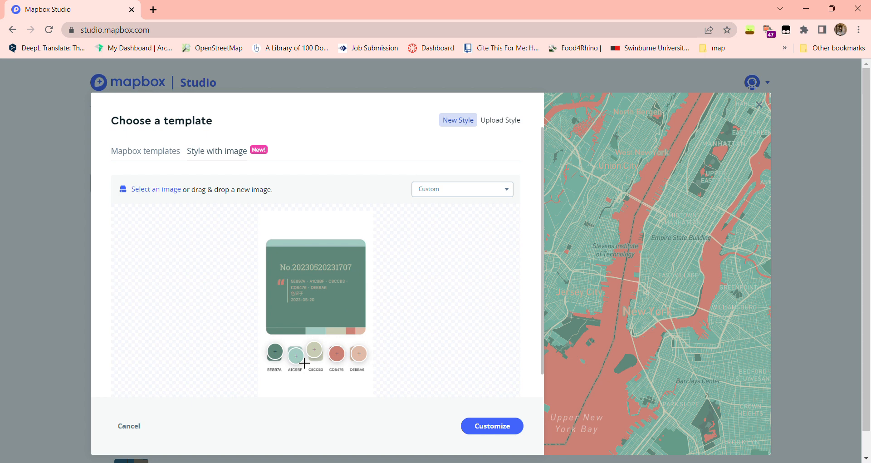
# Reassign palette colours so roads turn teal and water turns pale salmon.
pyautogui.click(315, 352)
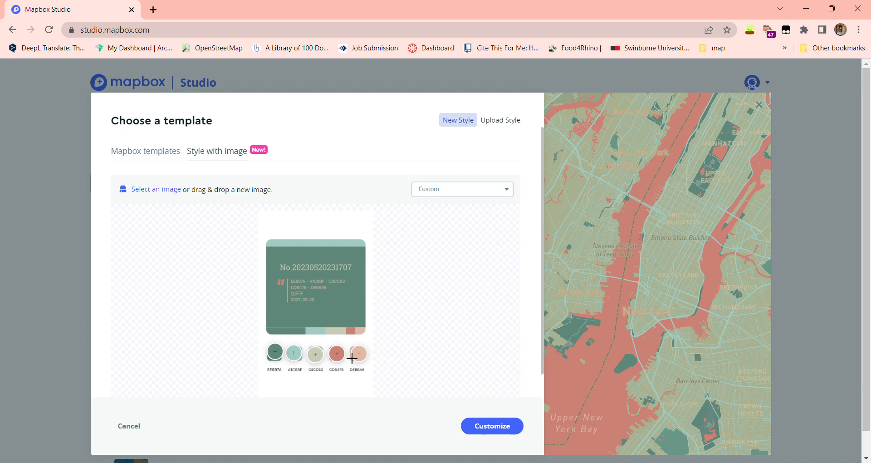
pyautogui.click(336, 352)
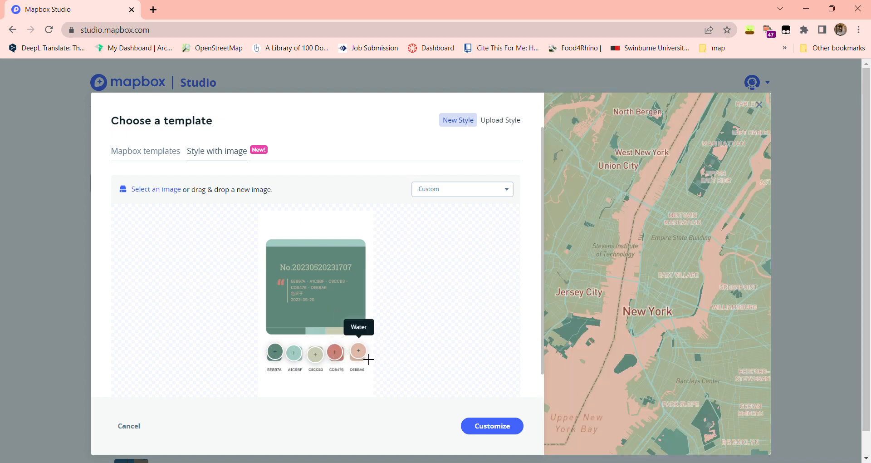
pyautogui.moveTo(323, 372)
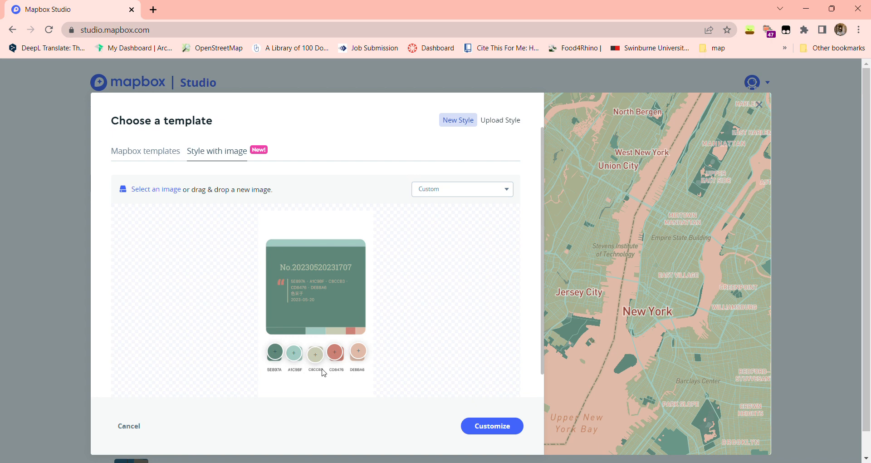
pyautogui.moveTo(294, 352)
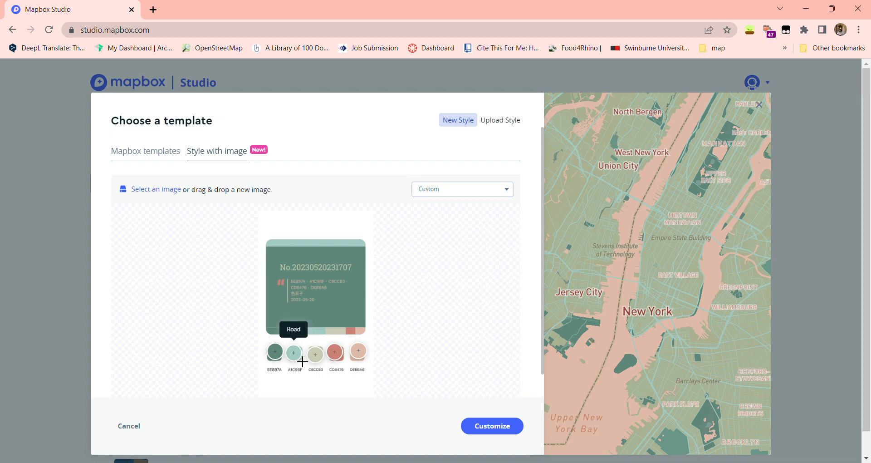
pyautogui.moveTo(144, 193)
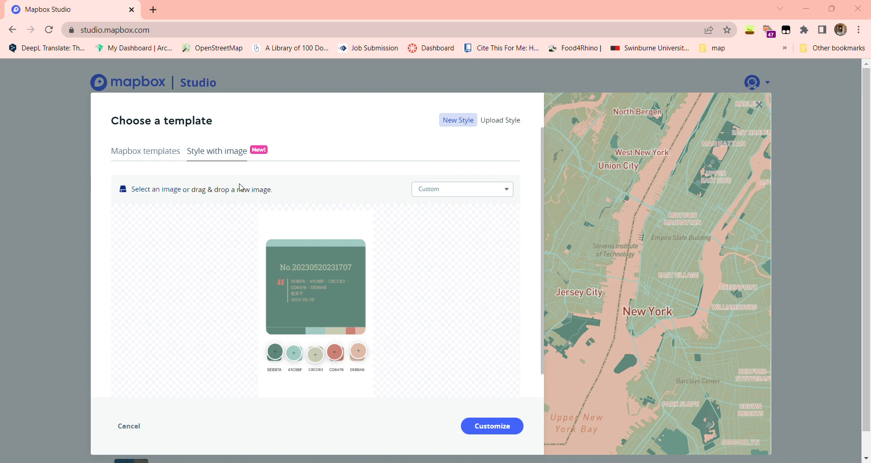
pyautogui.moveTo(258, 183)
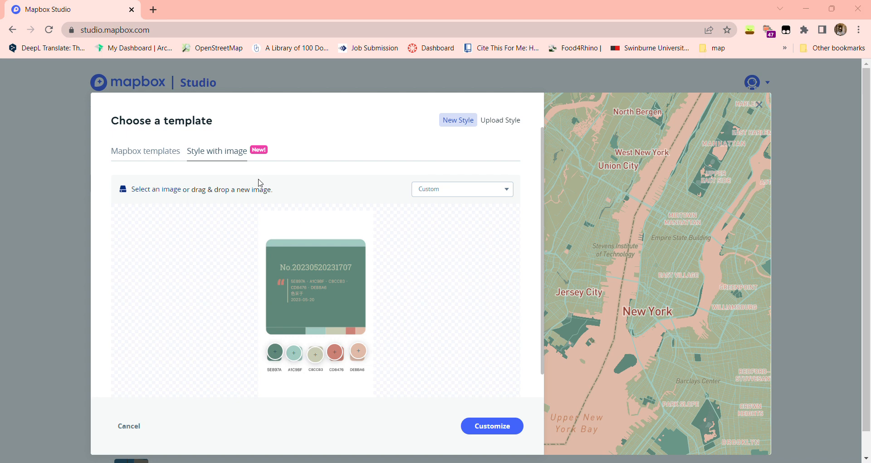
pyautogui.moveTo(268, 161)
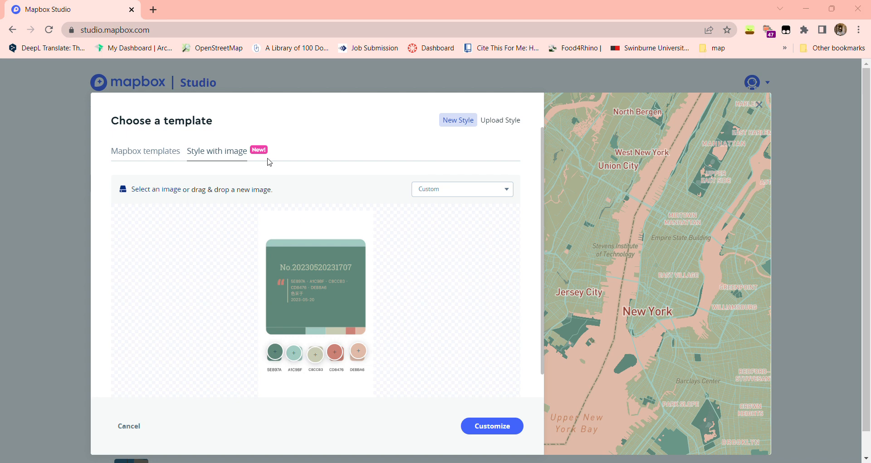
pyautogui.moveTo(325, 107)
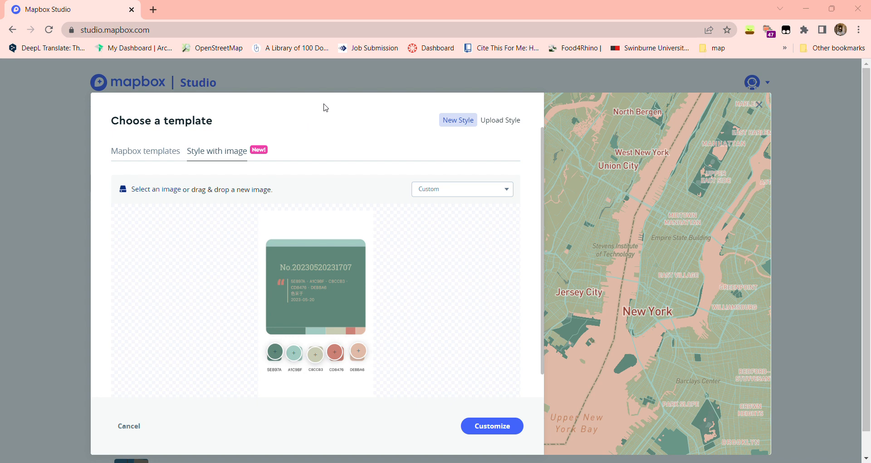
pyautogui.moveTo(313, 170)
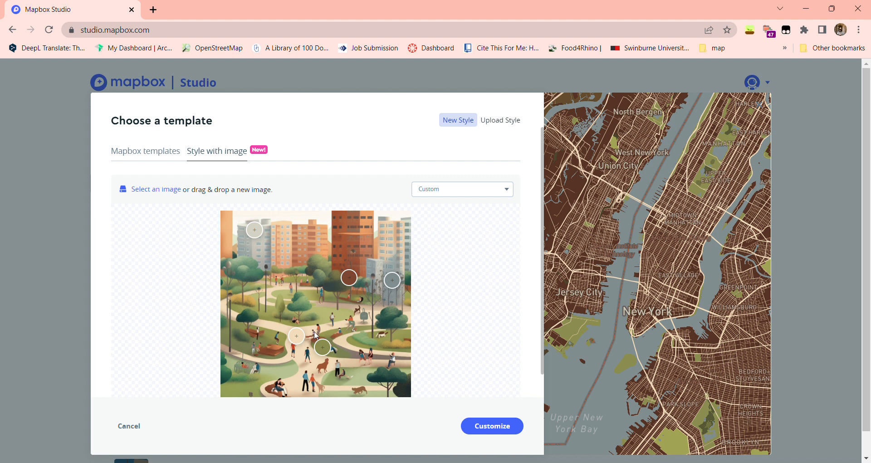
pyautogui.moveTo(349, 288)
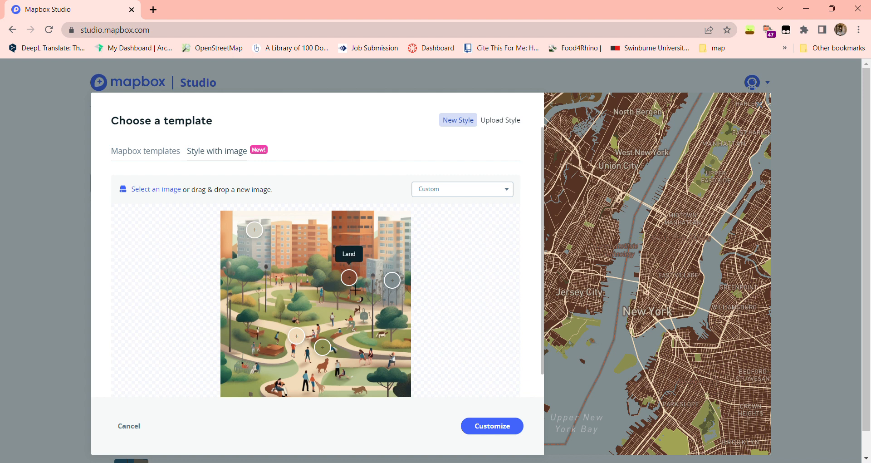
# Scroll up to review the park illustration's brown-base, white-road preview.
pyautogui.scroll(3)
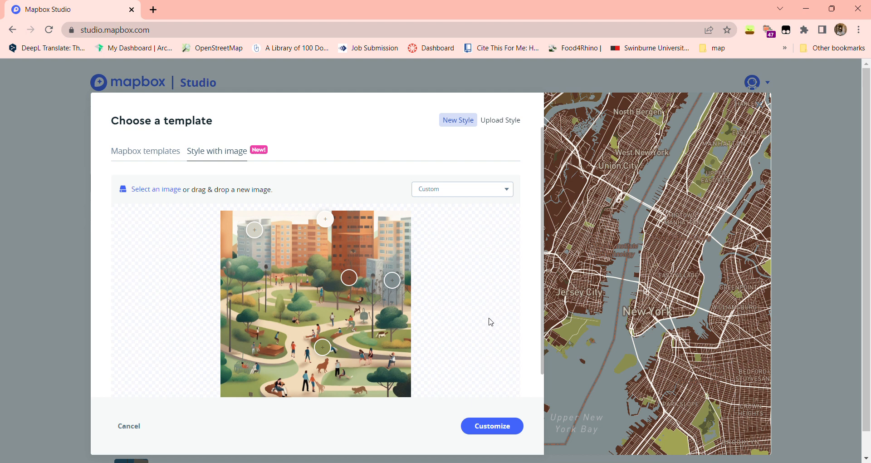
pyautogui.moveTo(681, 288)
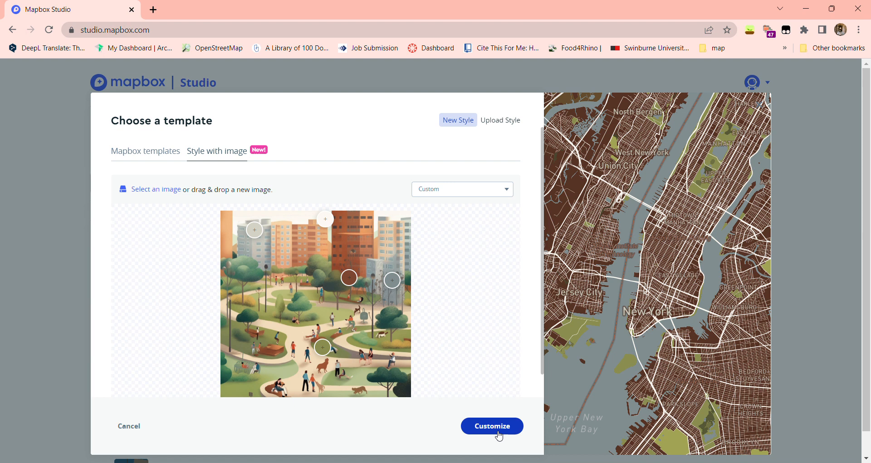
# Customize the illustration style into the editor and zoom into the brown New York map.
pyautogui.click(491, 425)
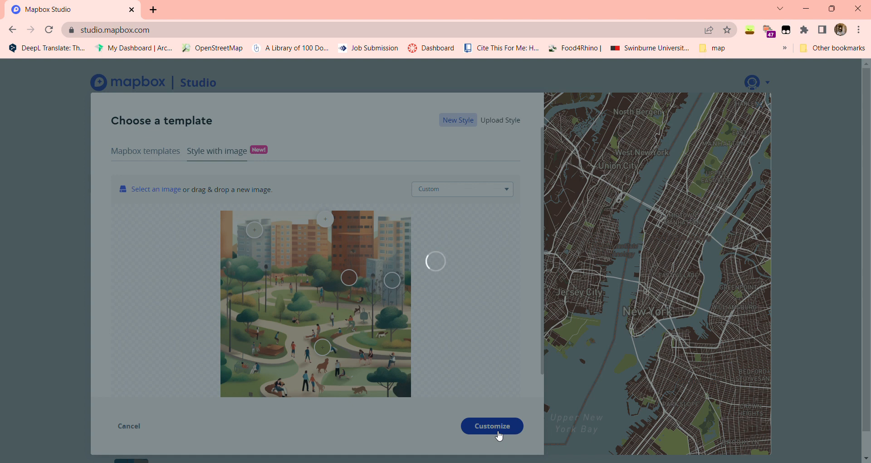
pyautogui.click(491, 426)
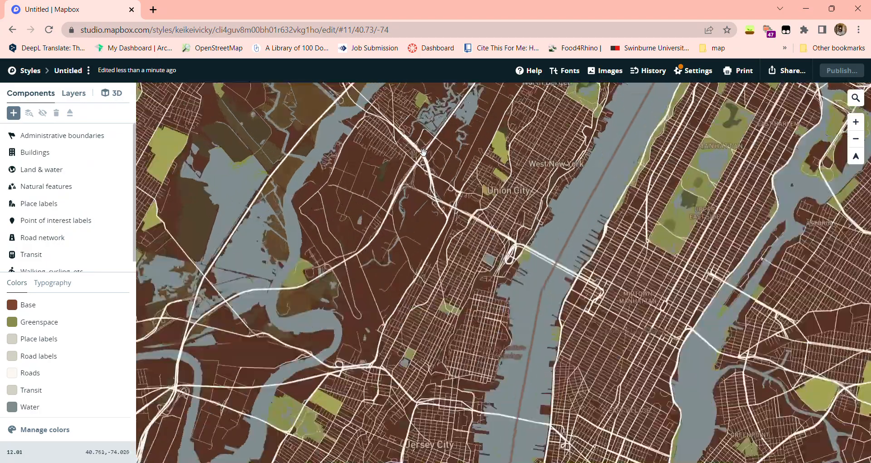
pyautogui.scroll(3)
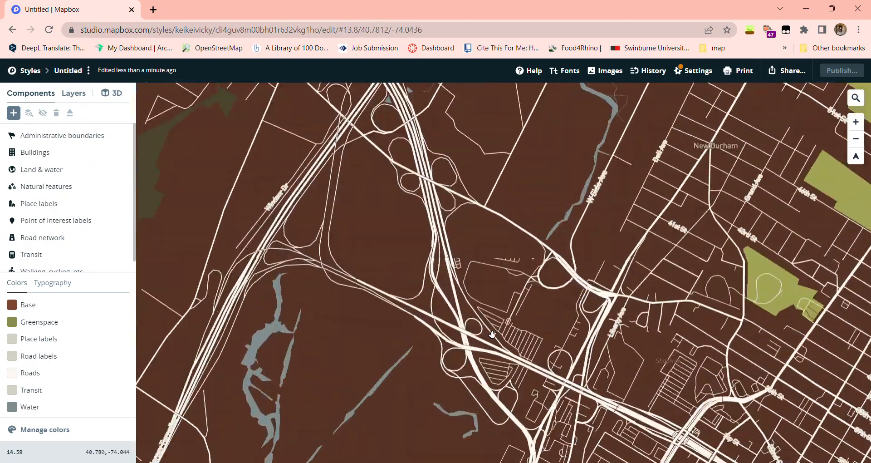
pyautogui.scroll(3)
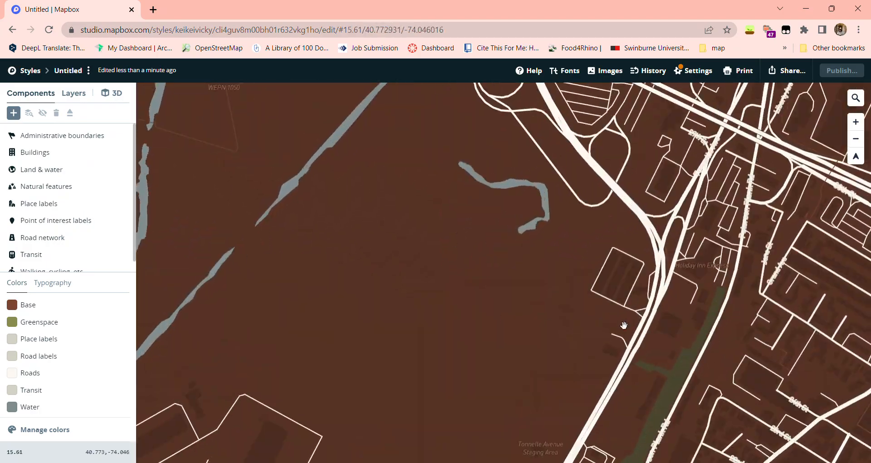
pyautogui.scroll(3)
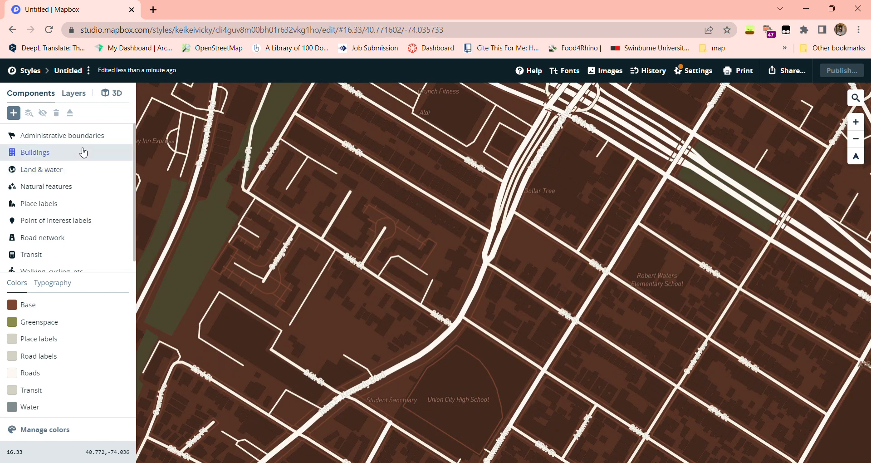
# Give Buildings a separate colour and lighten it to a pinkish-brown distinct from the base.
pyautogui.click(35, 151)
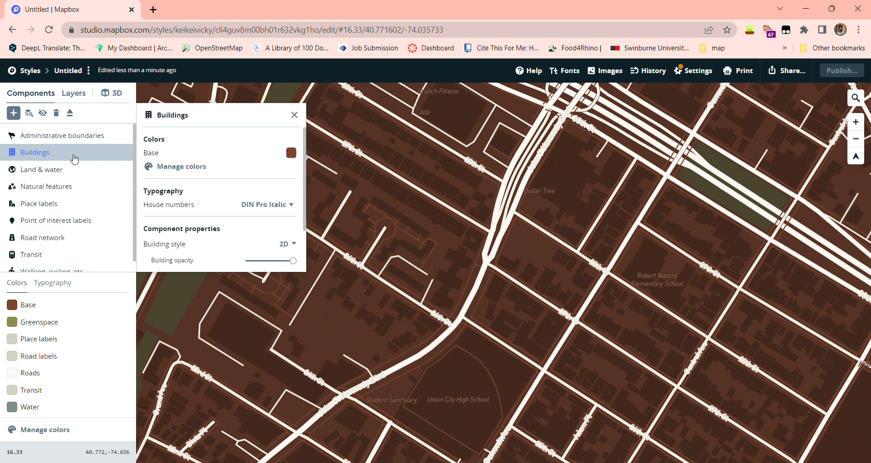
pyautogui.click(291, 152)
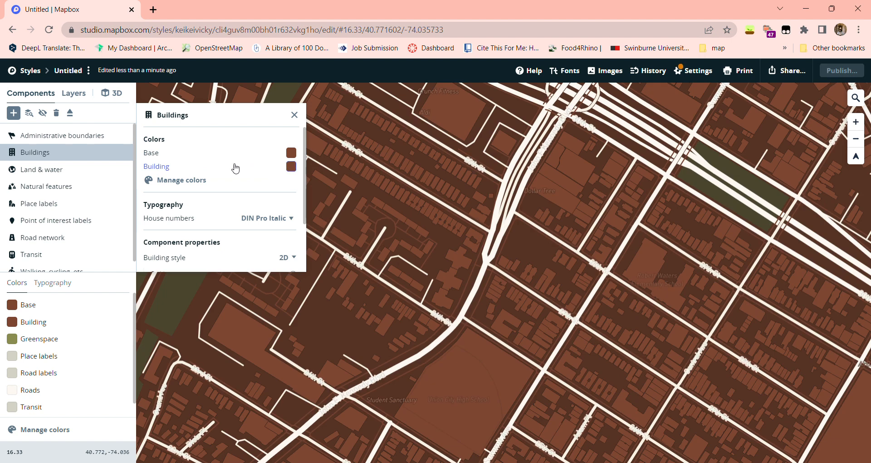
pyautogui.click(290, 166)
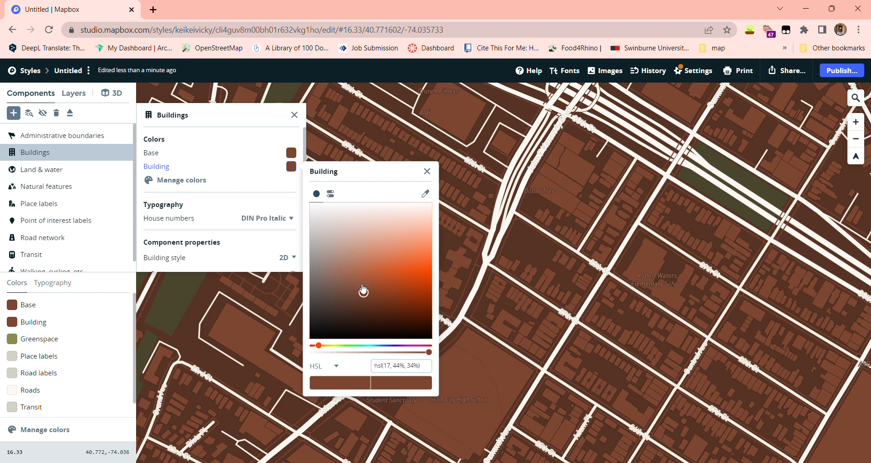
pyautogui.moveTo(363, 288); pyautogui.dragTo(365, 251)
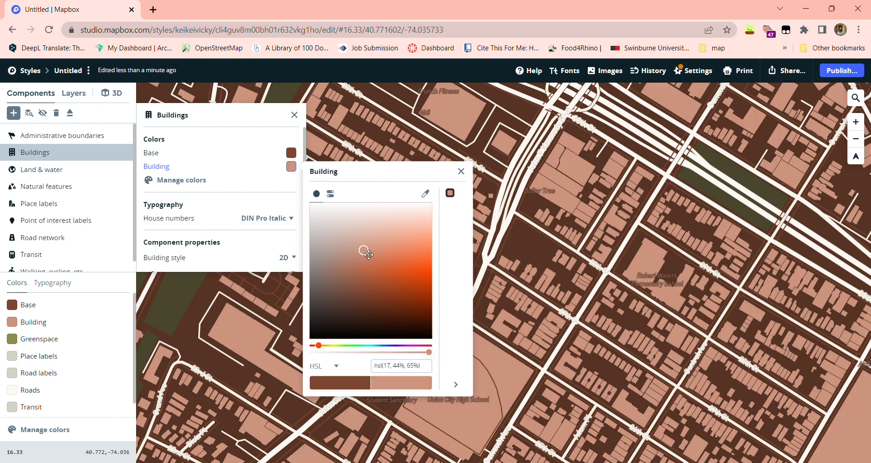
pyautogui.moveTo(366, 251); pyautogui.dragTo(356, 251)
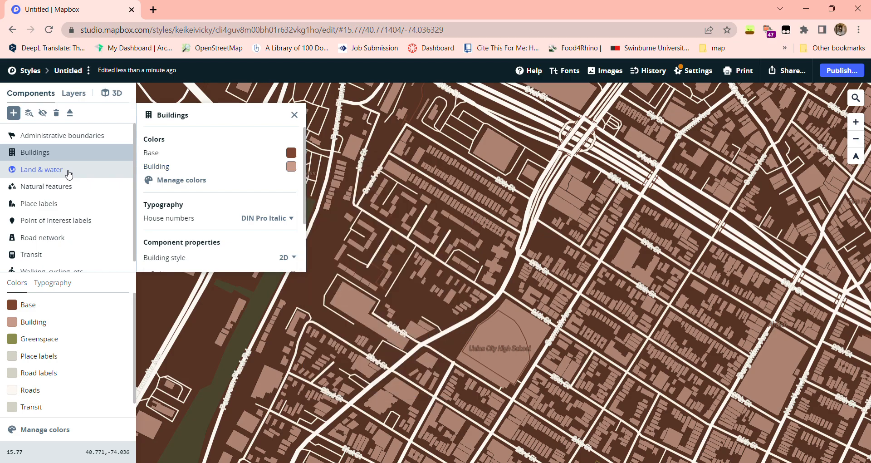
# Browse Land & water and Transit components, then reach the Road network's Roads colour picker.
pyautogui.click(41, 170)
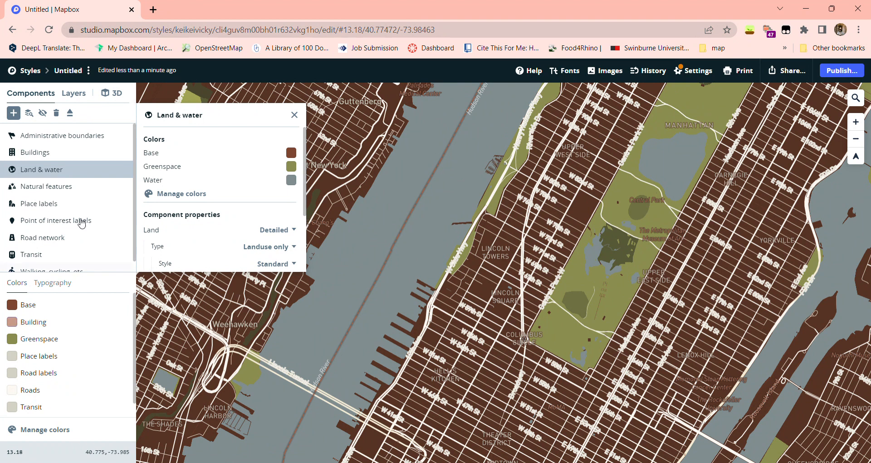
pyautogui.click(32, 254)
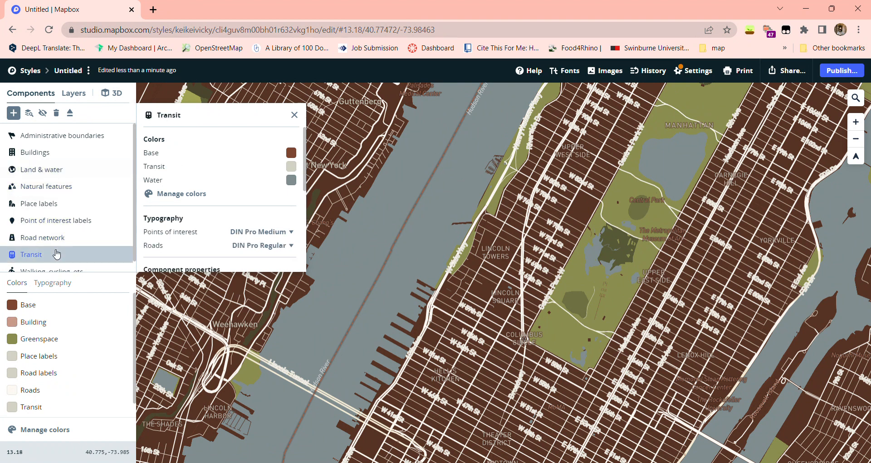
pyautogui.click(43, 237)
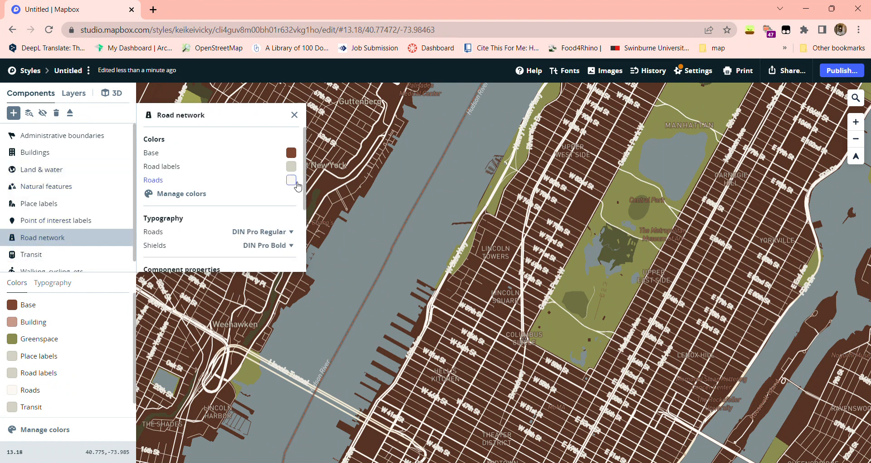
pyautogui.click(291, 179)
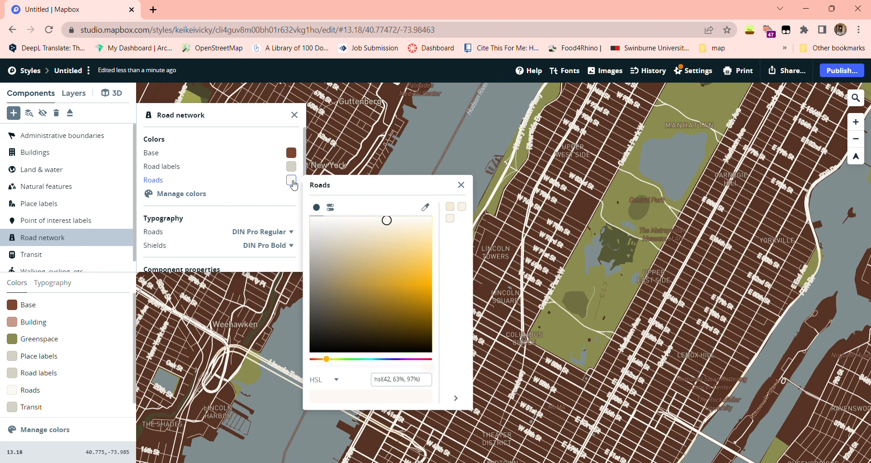
pyautogui.click(461, 184)
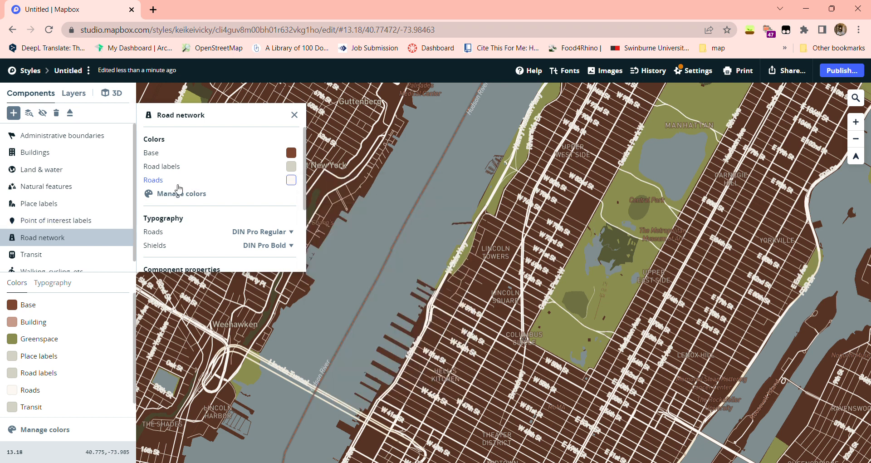
pyautogui.click(291, 180)
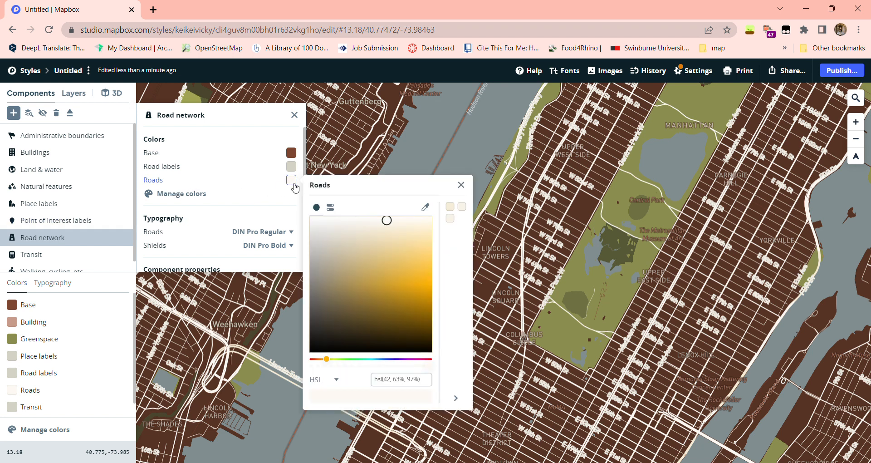
# Shift the road colour from near-white to a muted tan, hsl(42, 31%, 54%).
pyautogui.moveTo(388, 220); pyautogui.dragTo(387, 233)
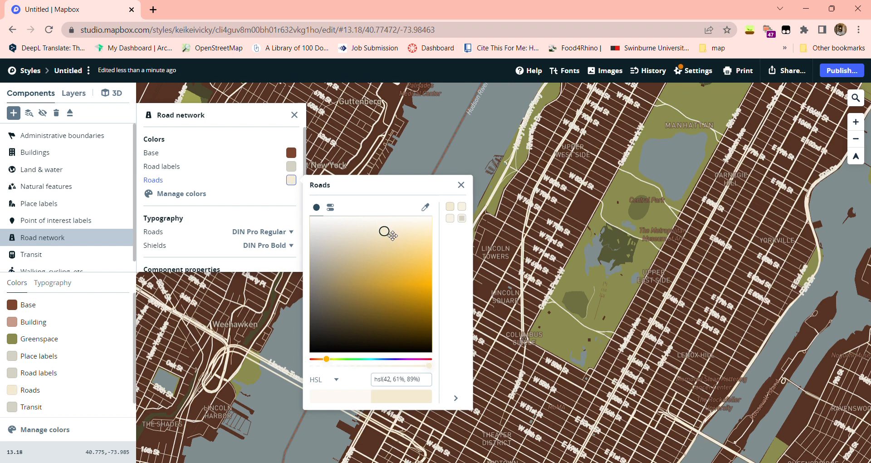
pyautogui.moveTo(384, 232); pyautogui.dragTo(384, 246)
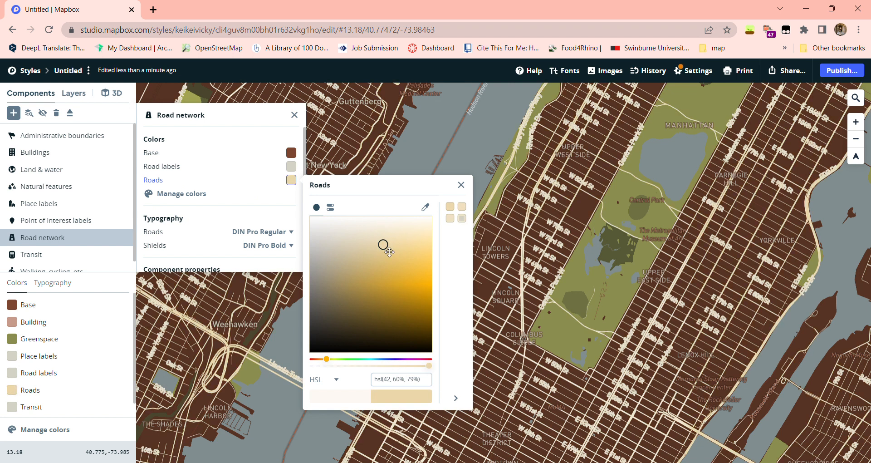
pyautogui.moveTo(382, 246); pyautogui.dragTo(380, 269)
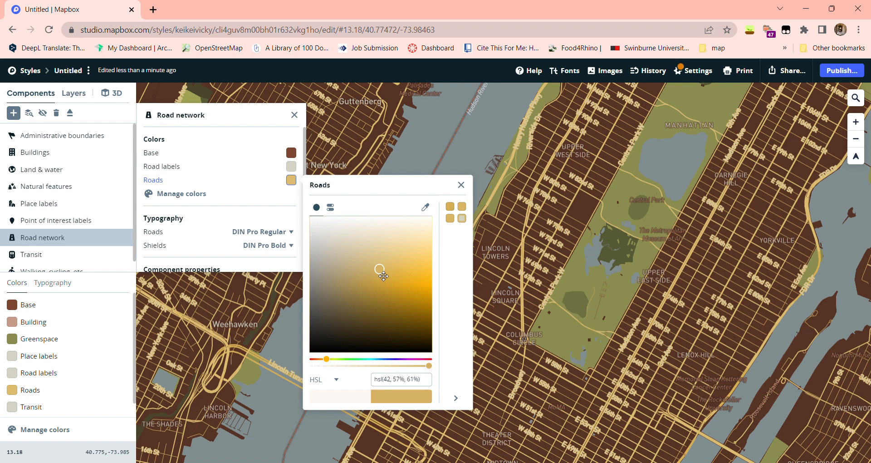
pyautogui.moveTo(379, 269); pyautogui.dragTo(348, 279)
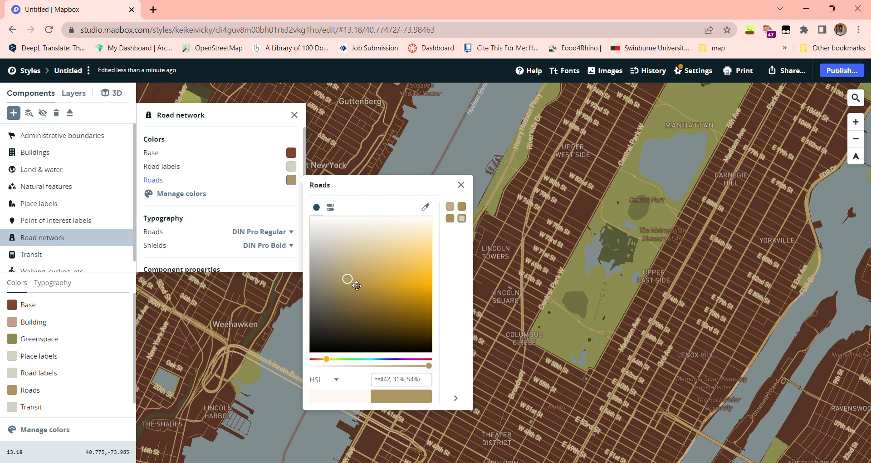
pyautogui.moveTo(817, 66)
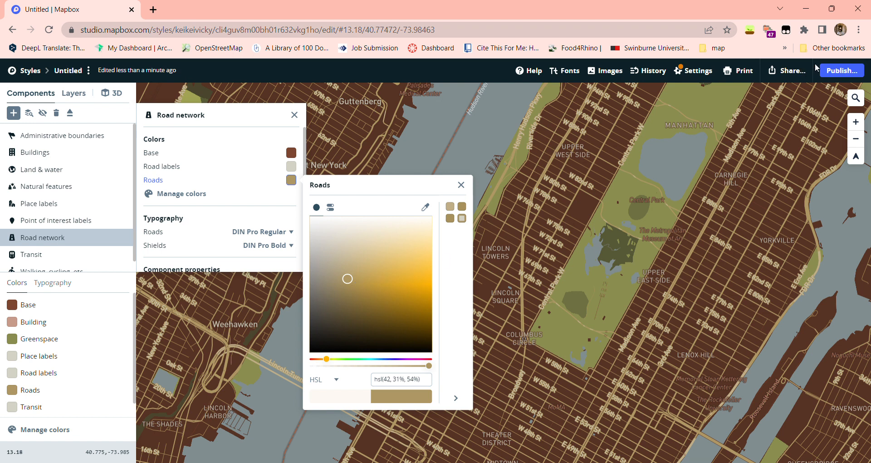